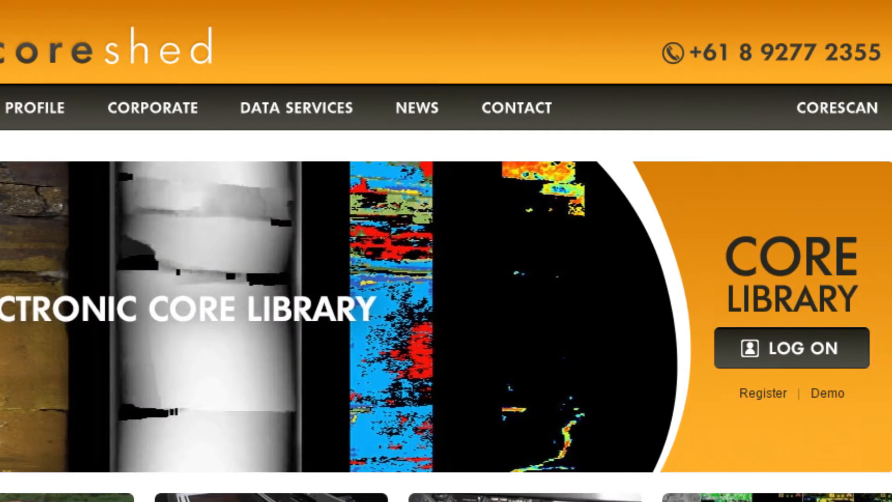
scroll(down, 3)
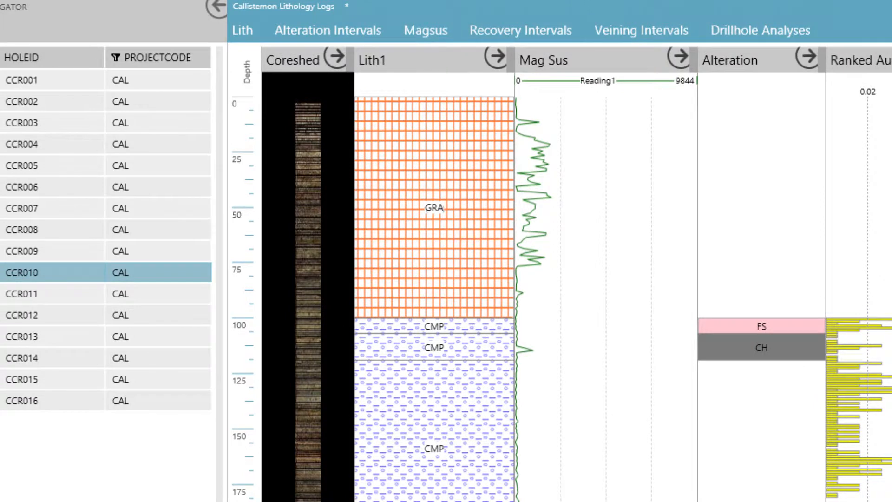
scroll(right, 3)
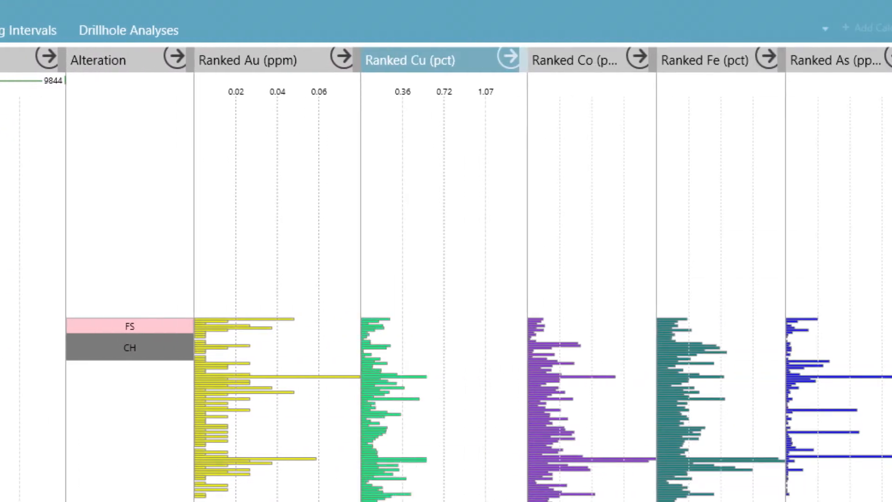